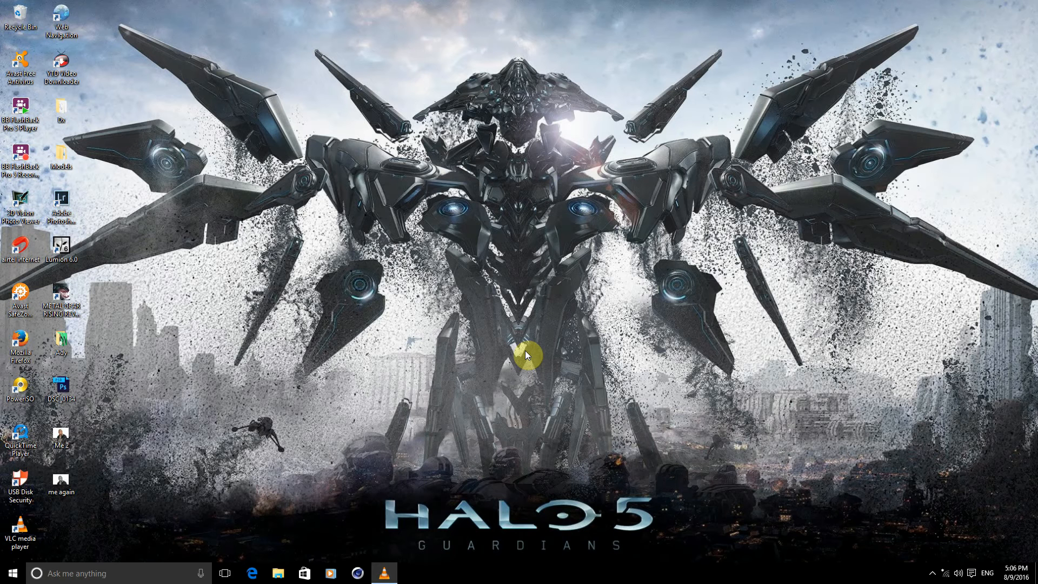
{"action": "mouse_move", "coordinate": [410, 300]}
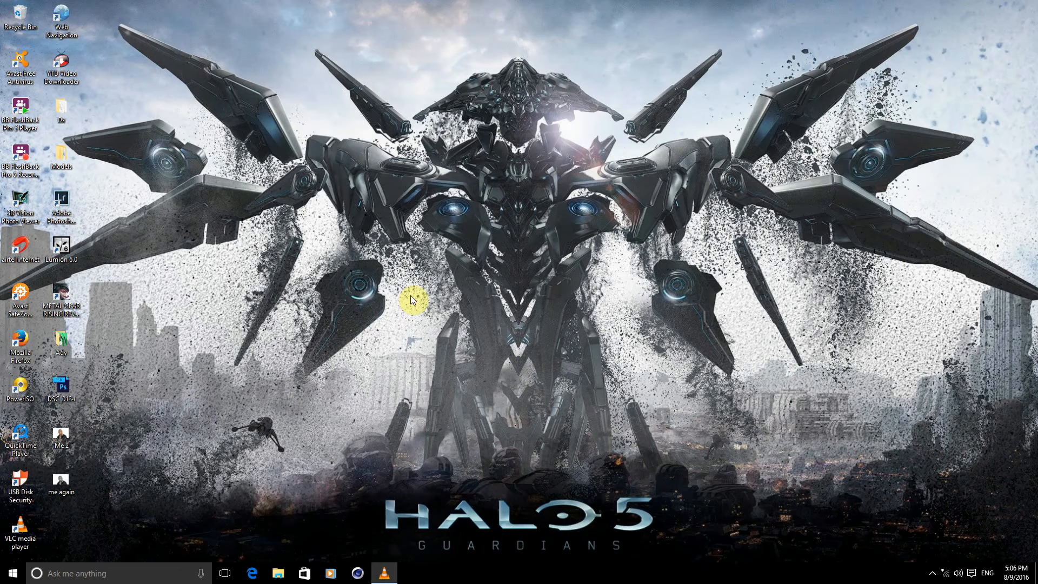
{"action": "mouse_move", "coordinate": [567, 220]}
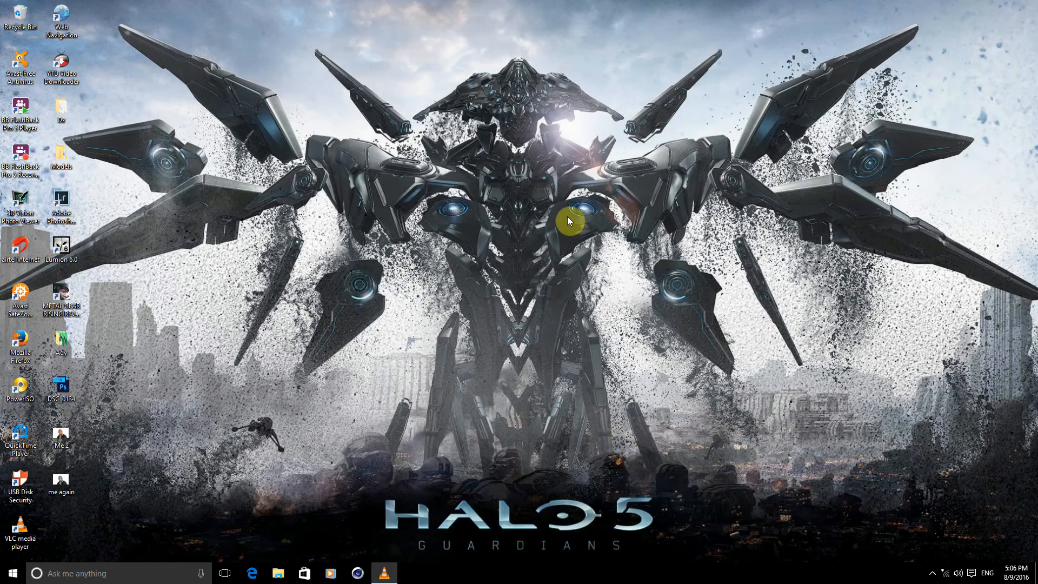
{"action": "mouse_move", "coordinate": [592, 227]}
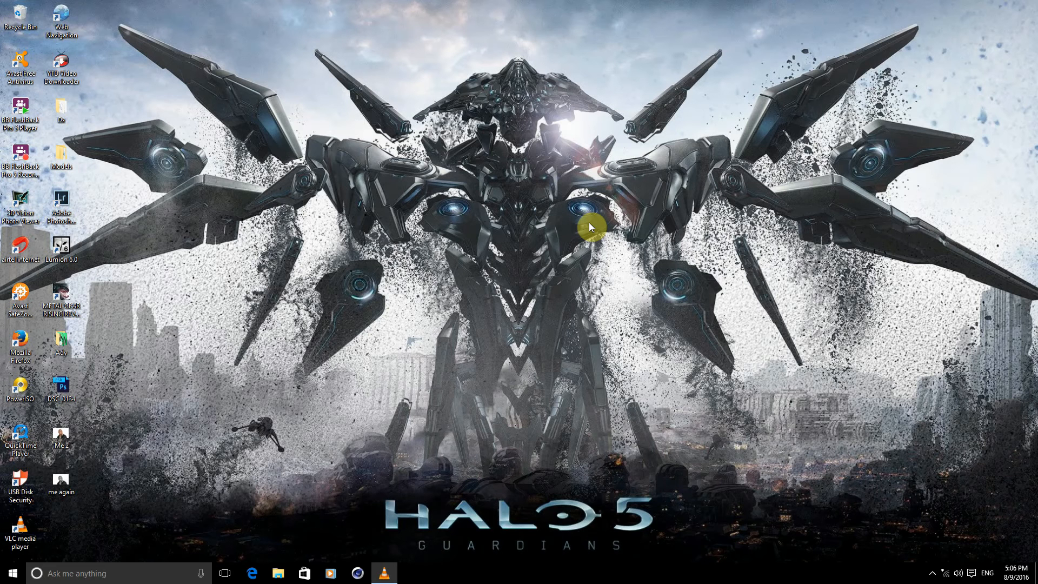
{"action": "mouse_move", "coordinate": [347, 297]}
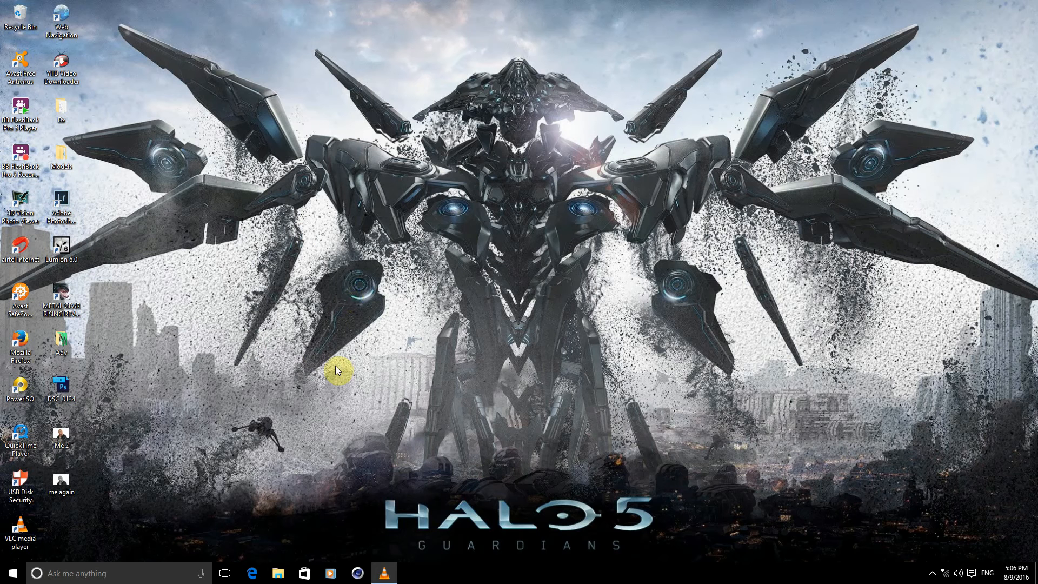
{"action": "mouse_move", "coordinate": [560, 404]}
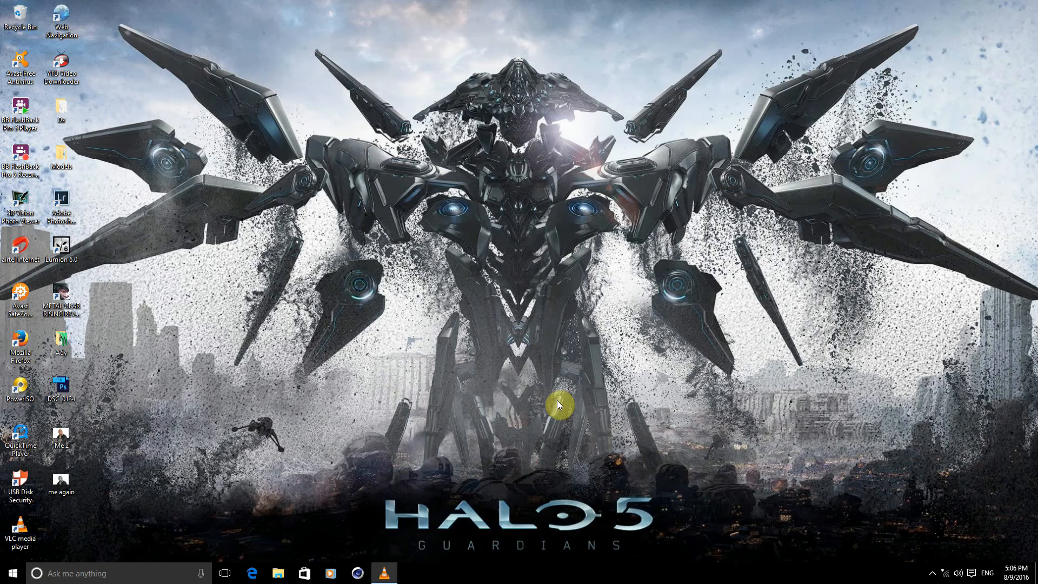
{"action": "mouse_move", "coordinate": [952, 578]}
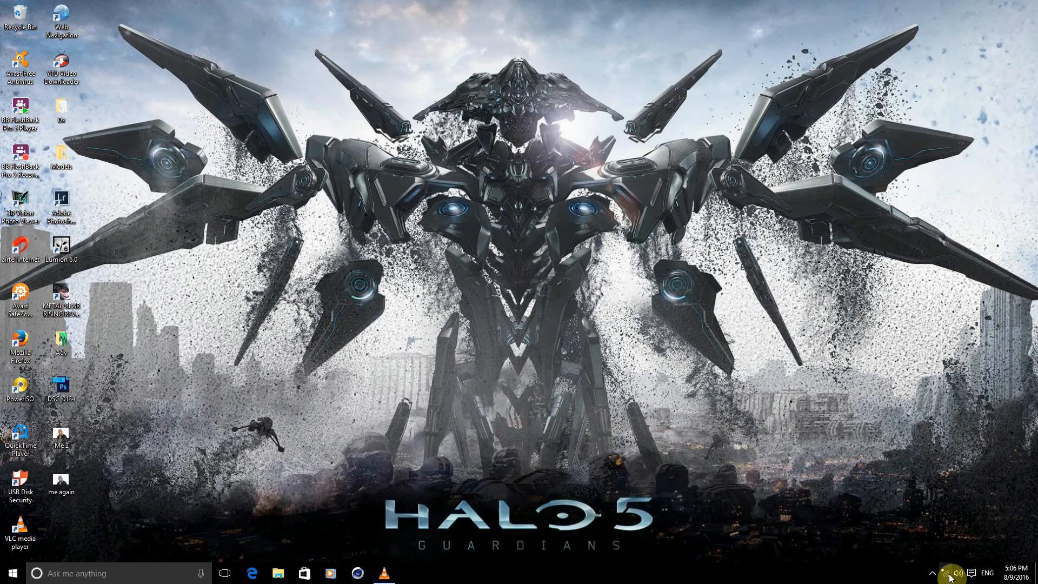
- Connect to the Adrianiz Wi-Fi network from the tray flyout and go to its Network settings
{"action": "left_click", "coordinate": [947, 569]}
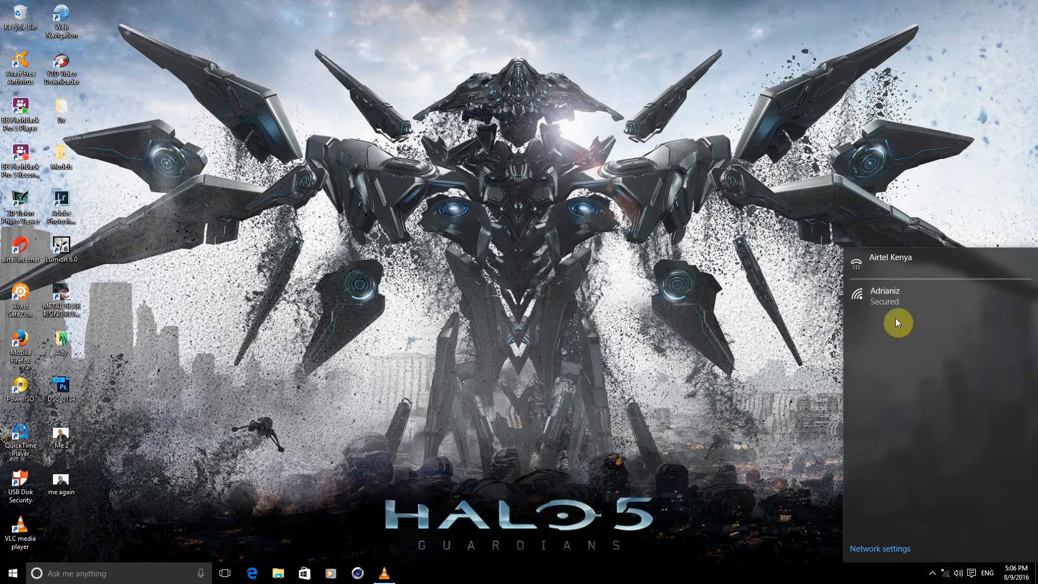
{"action": "left_click", "coordinate": [900, 295]}
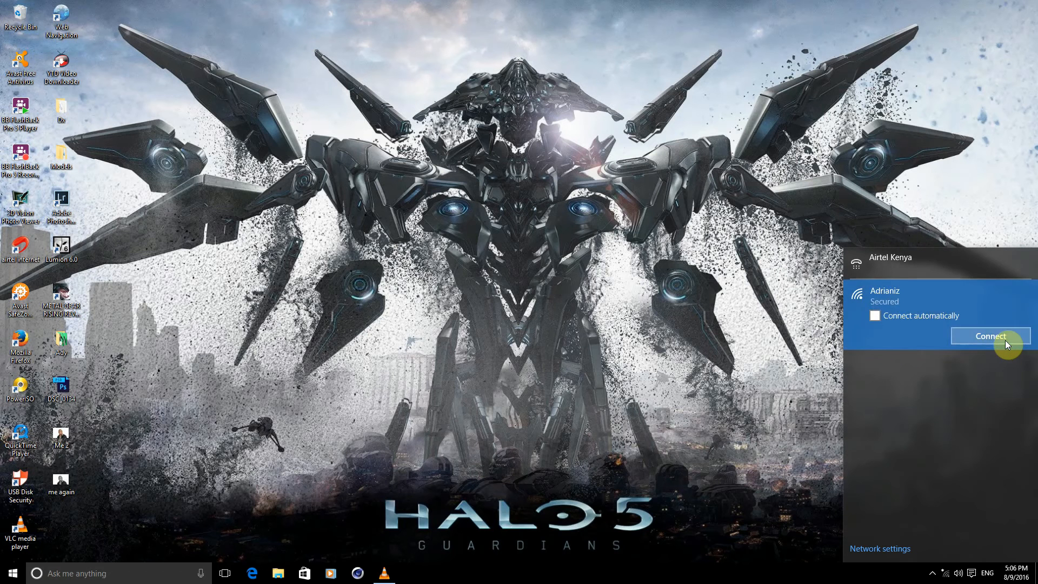
{"action": "left_click", "coordinate": [990, 336]}
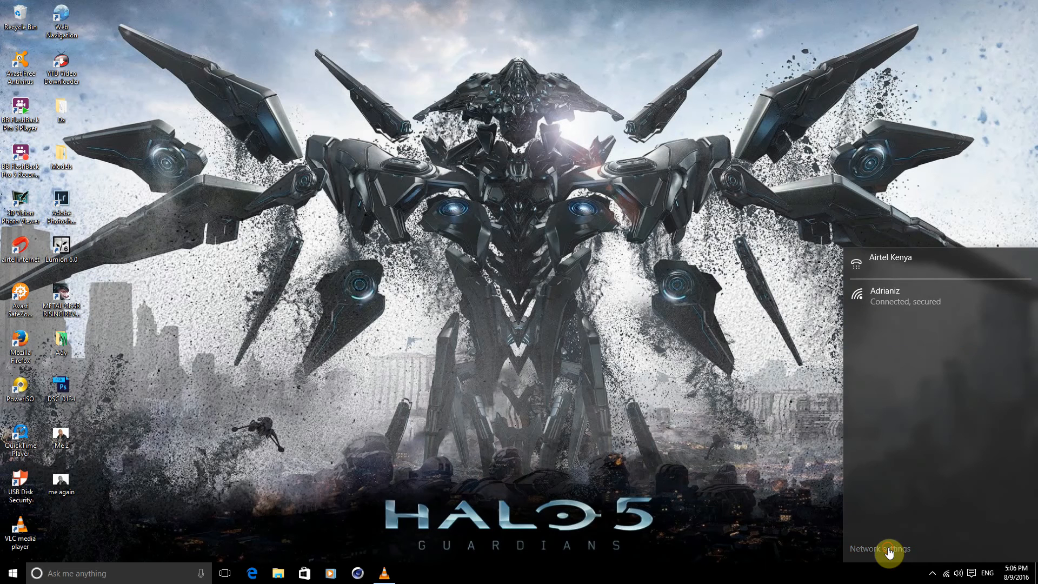
{"action": "left_click", "coordinate": [888, 552]}
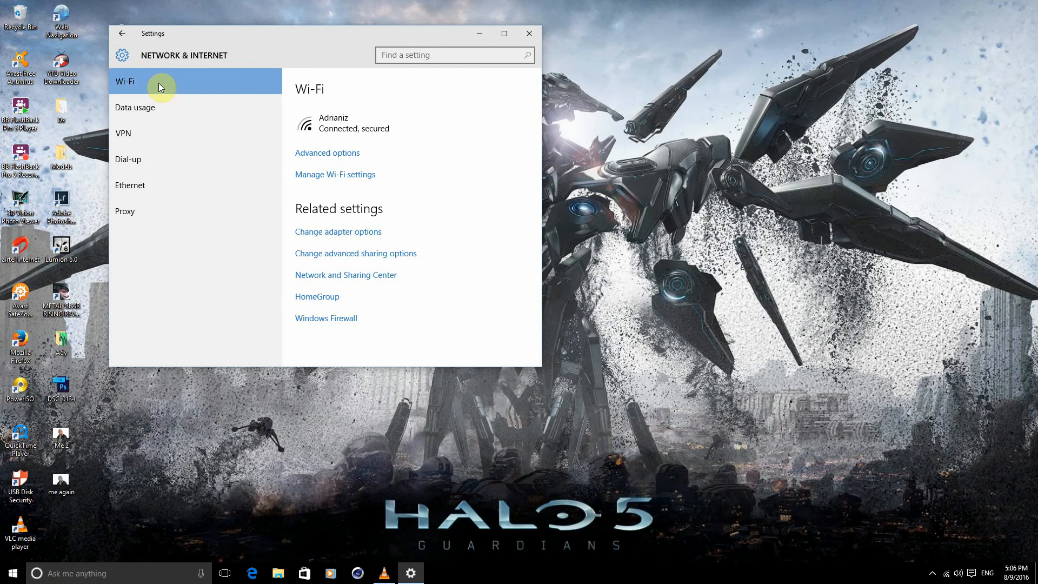
- In Adrianiz's Advanced options, switch Set as metered connection off and back On
{"action": "left_click", "coordinate": [327, 154]}
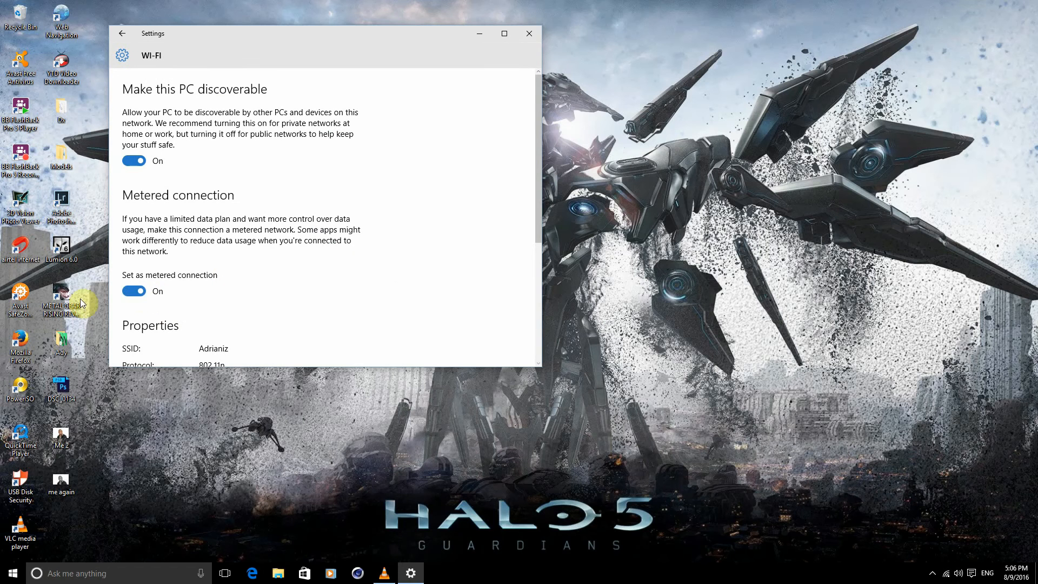
{"action": "left_click", "coordinate": [134, 291]}
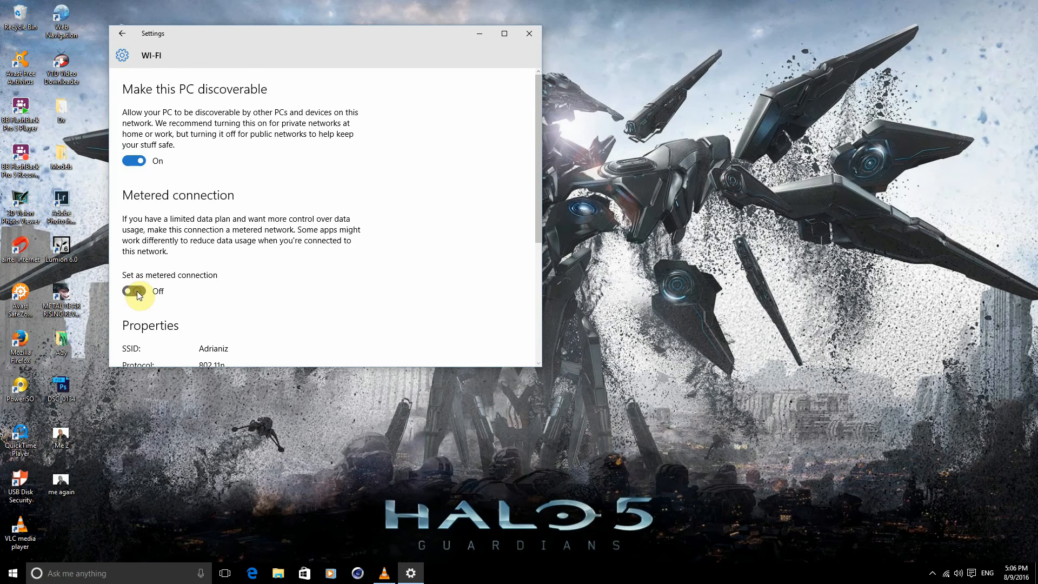
{"action": "left_click", "coordinate": [134, 291]}
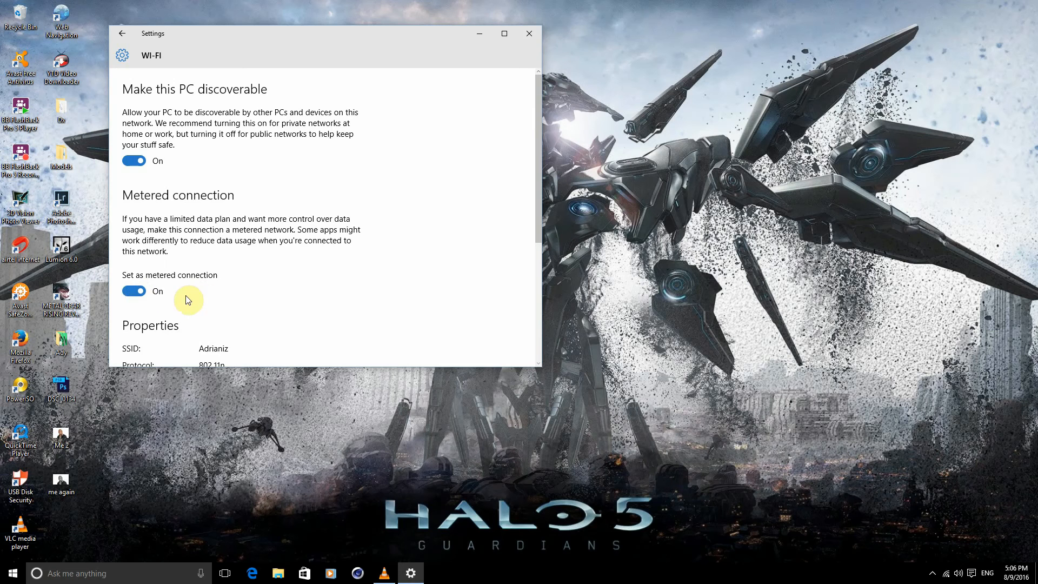
{"action": "mouse_move", "coordinate": [288, 273]}
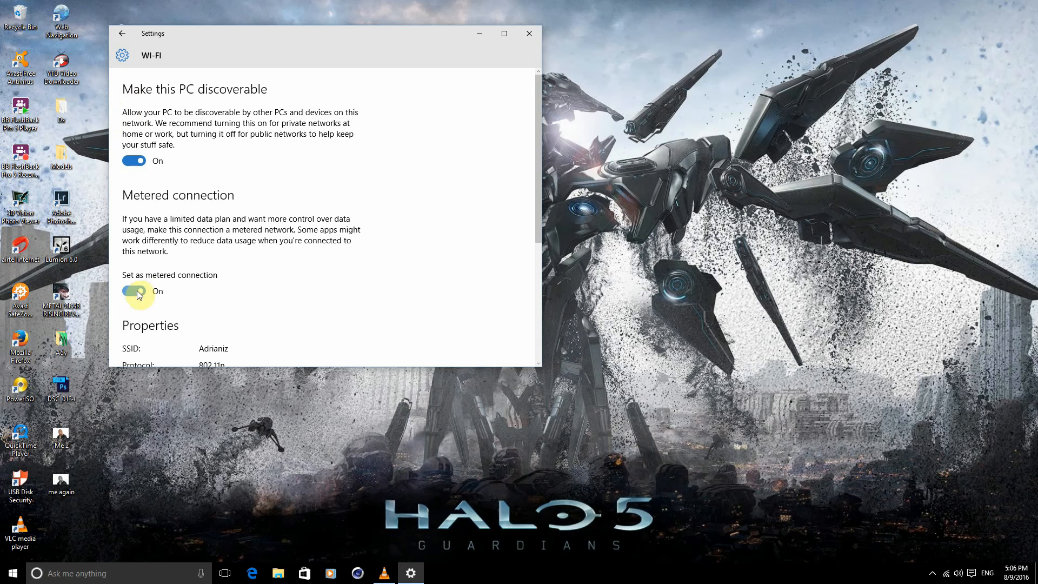
- Close Settings and disconnect from the Adrianiz network via the Wi-Fi flyout
{"action": "left_click", "coordinate": [530, 34]}
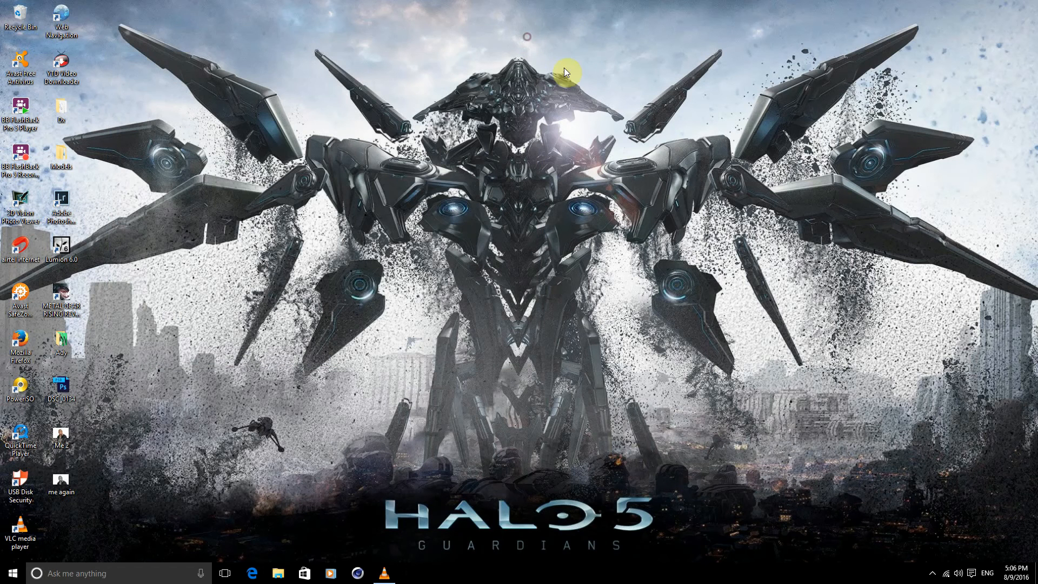
{"action": "left_click", "coordinate": [945, 573]}
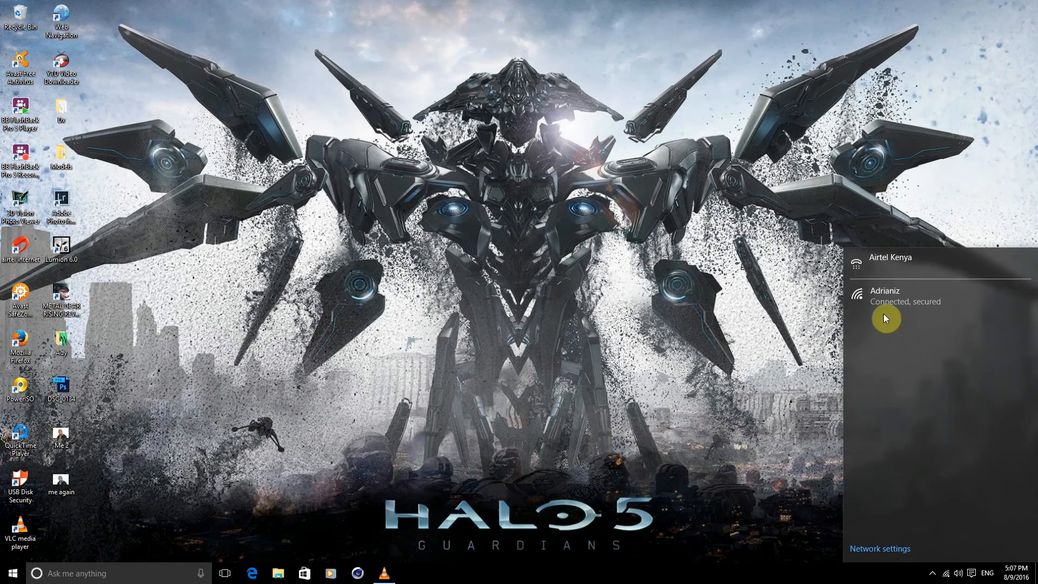
{"action": "left_click", "coordinate": [904, 300]}
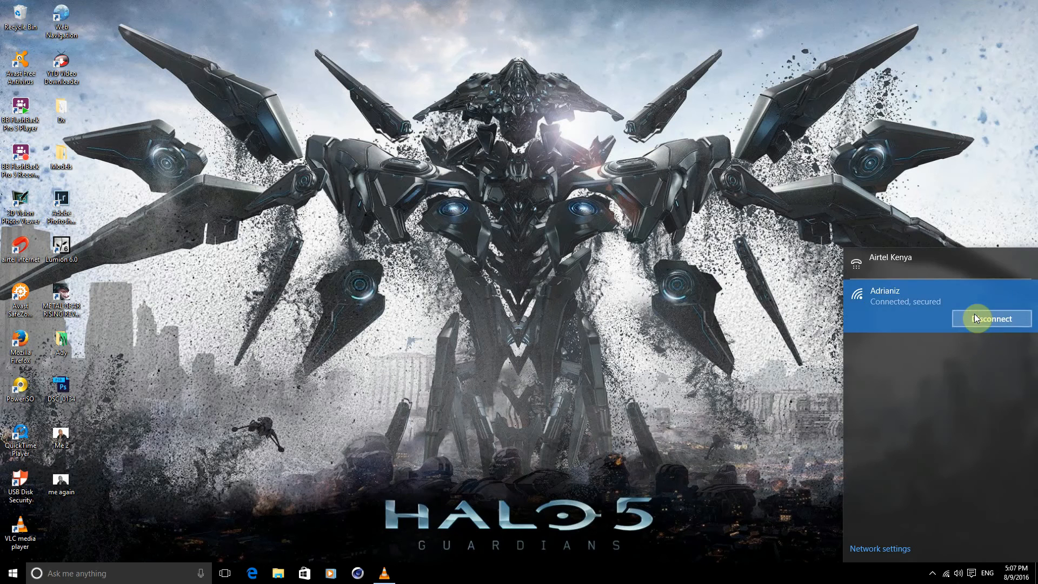
{"action": "left_click", "coordinate": [880, 548]}
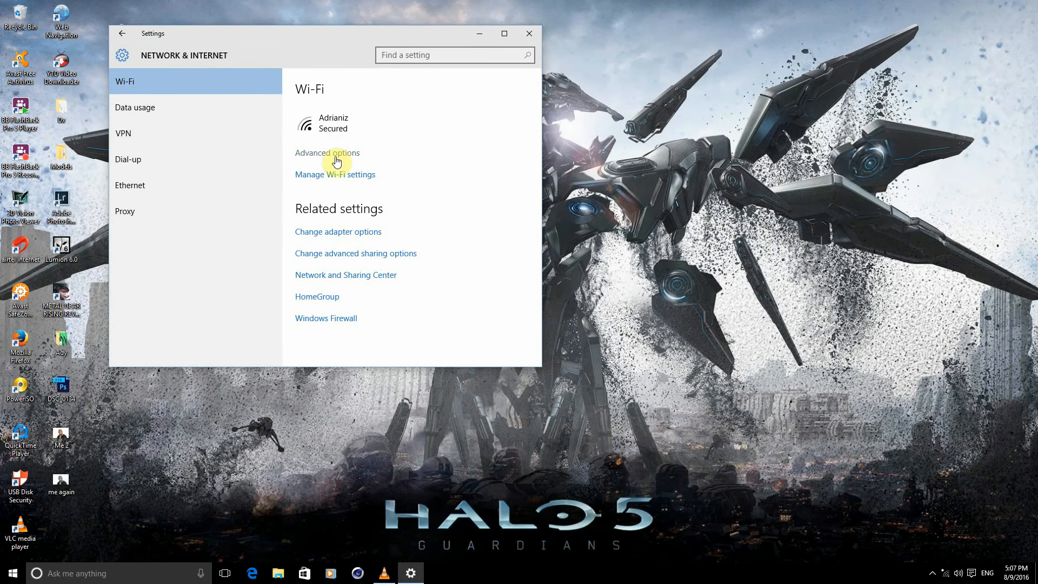
- Visit the Wi-Fi Advanced options and return to the Network & Internet page
{"action": "left_click", "coordinate": [327, 154]}
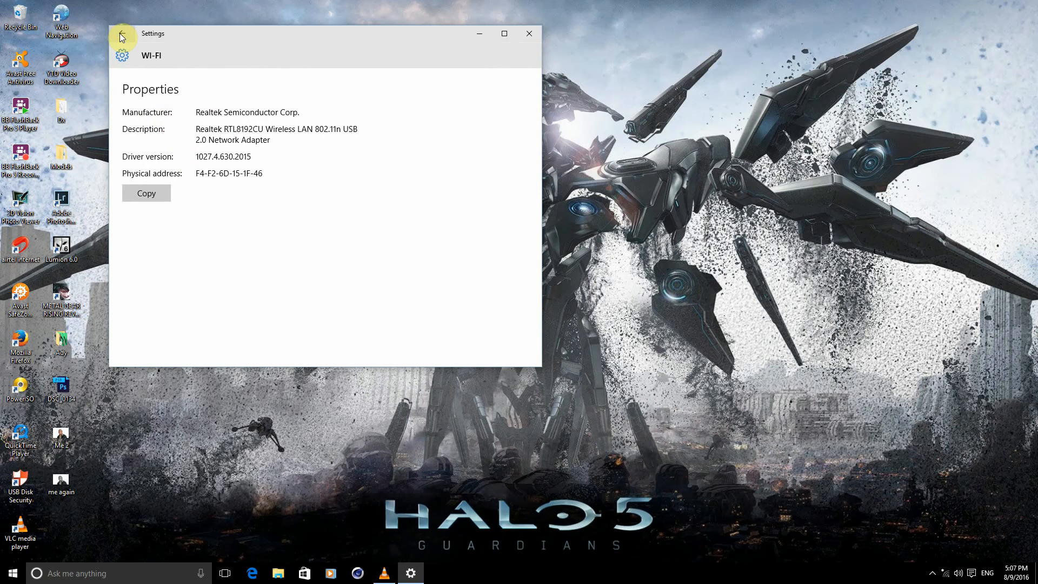
{"action": "left_click", "coordinate": [122, 34]}
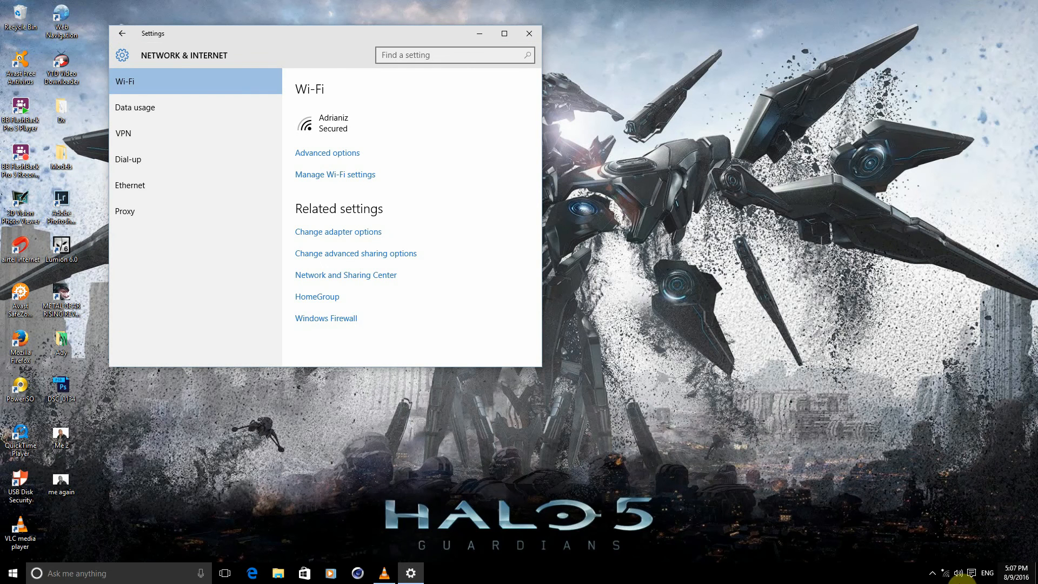
{"action": "mouse_move", "coordinate": [947, 576]}
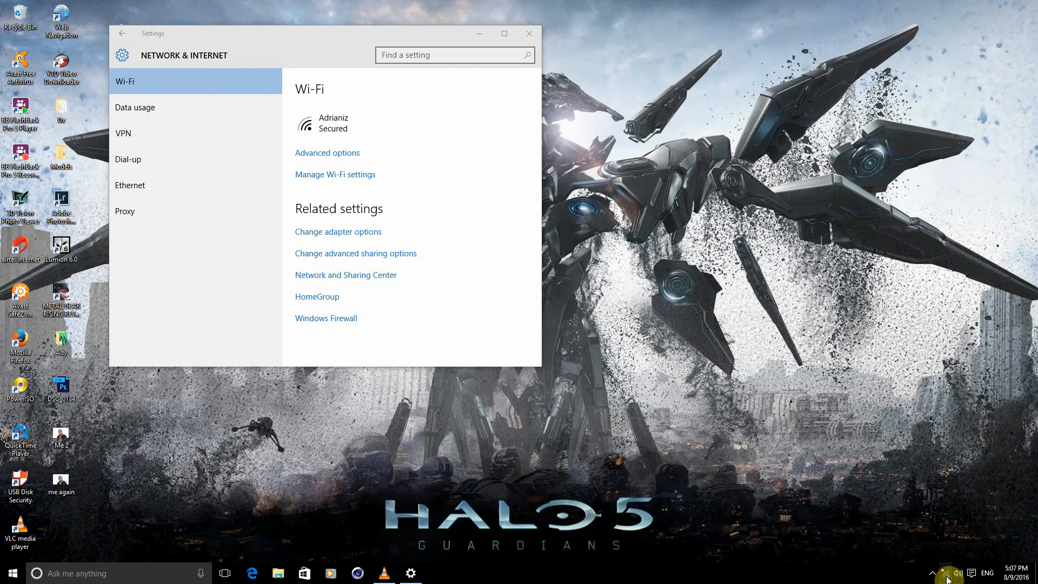
- Reconnect to Adrianiz and switch Set as metered connection On in its Advanced options
{"action": "left_click", "coordinate": [946, 573]}
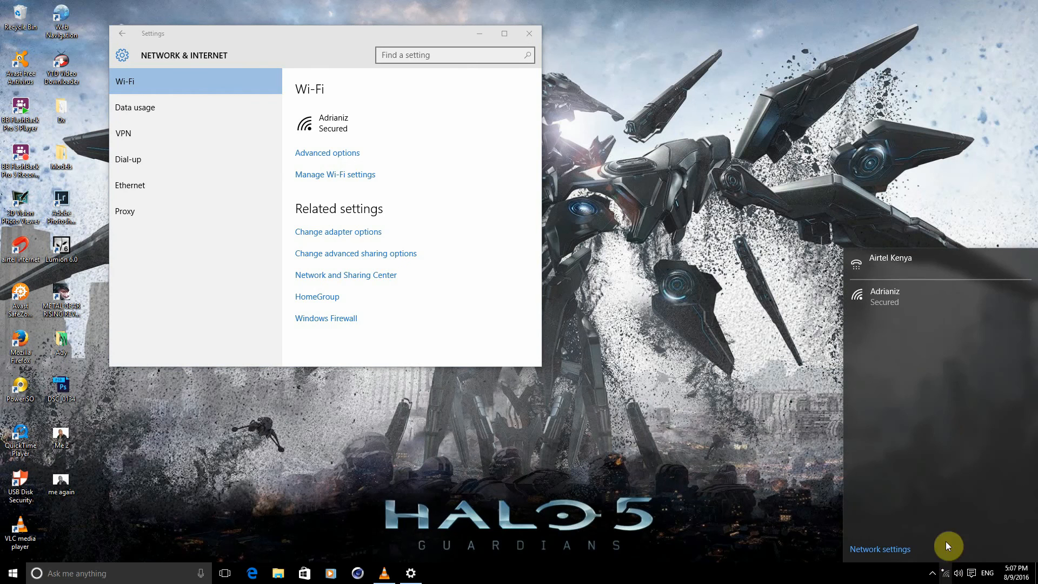
{"action": "left_click", "coordinate": [900, 295]}
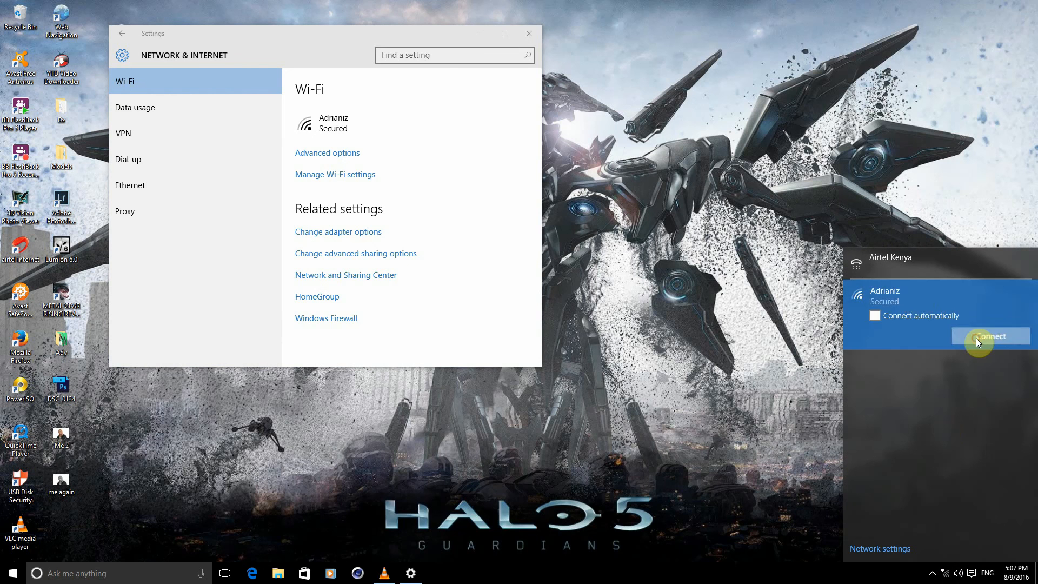
{"action": "left_click", "coordinate": [991, 335]}
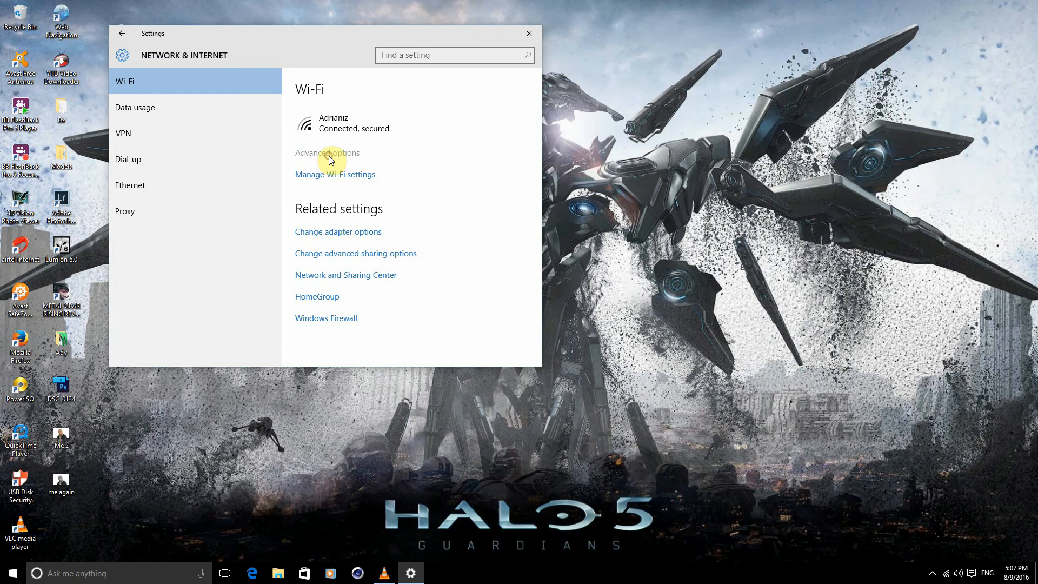
{"action": "left_click", "coordinate": [328, 153]}
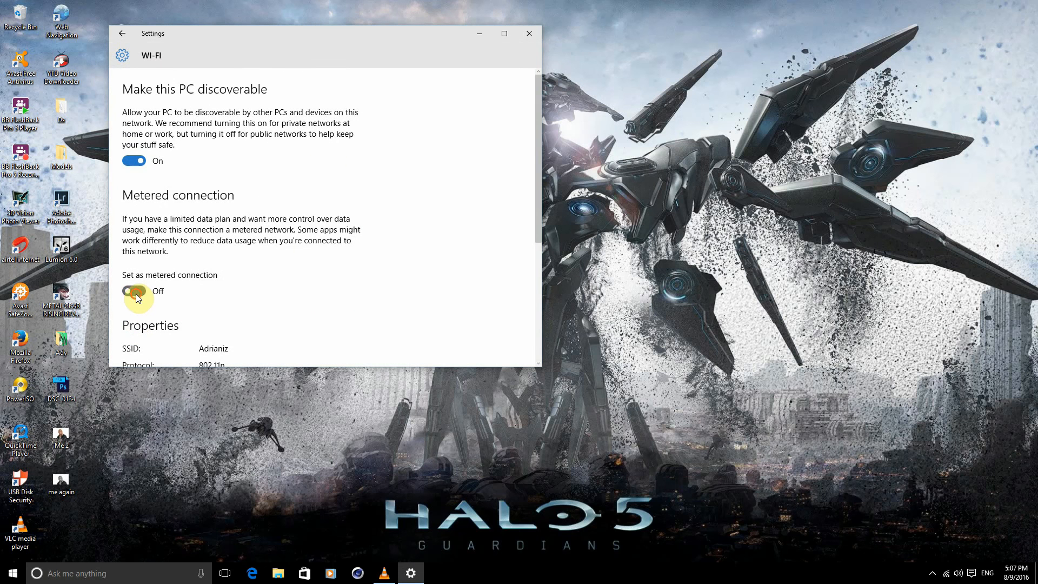
{"action": "left_click", "coordinate": [134, 292]}
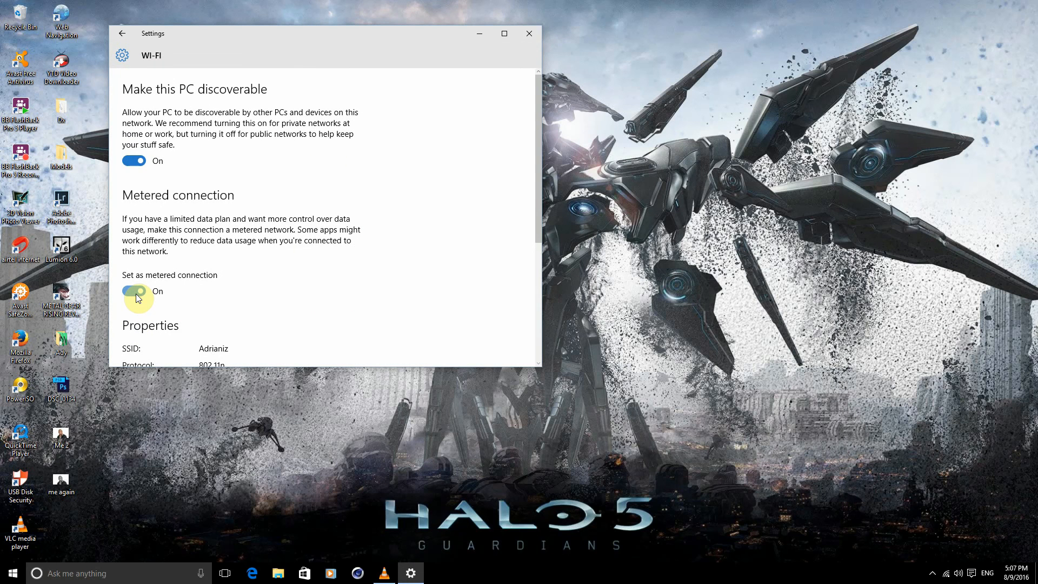